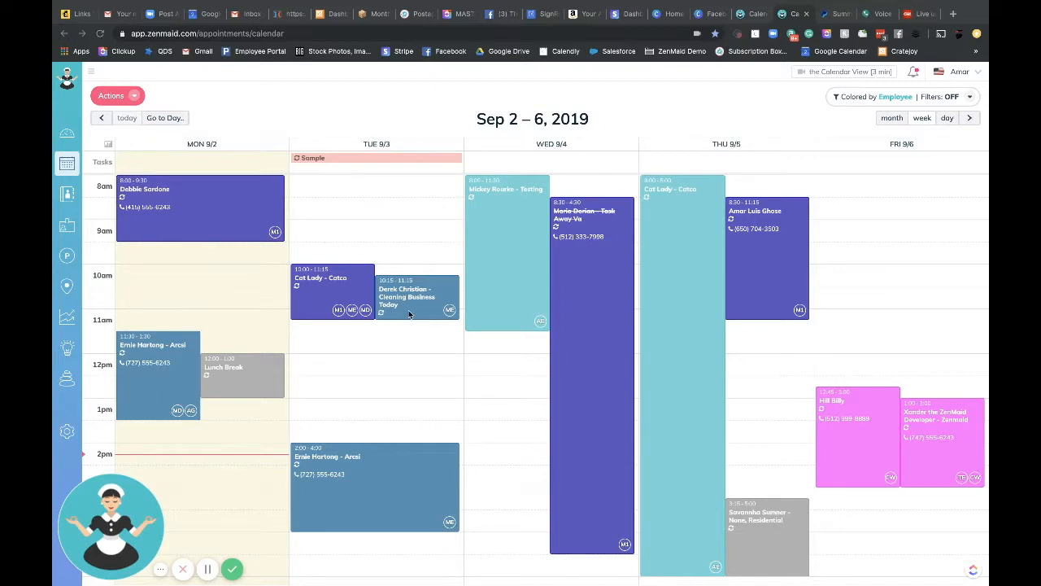
mouse_move(208, 257)
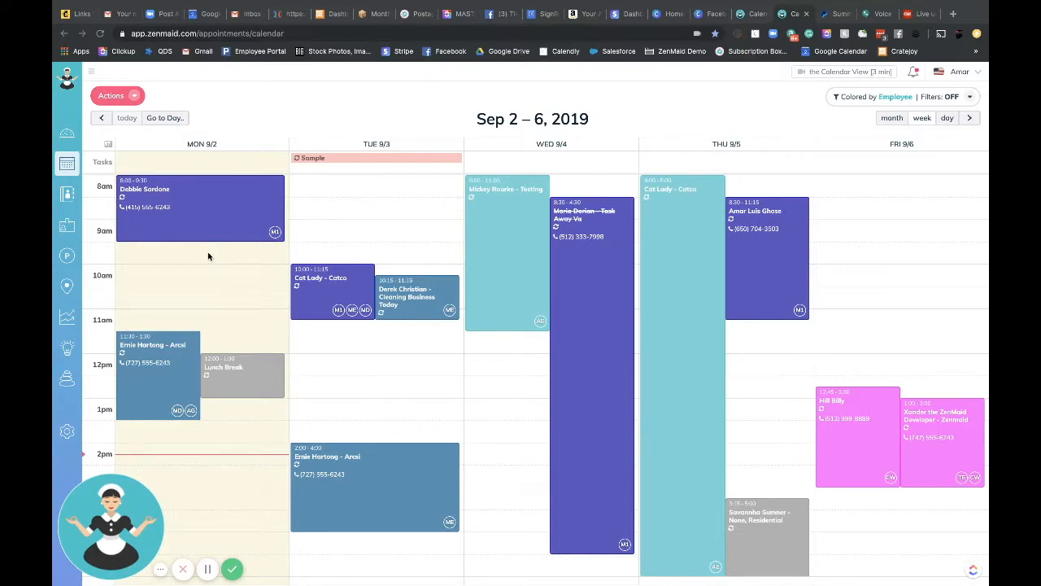
mouse_move(66, 265)
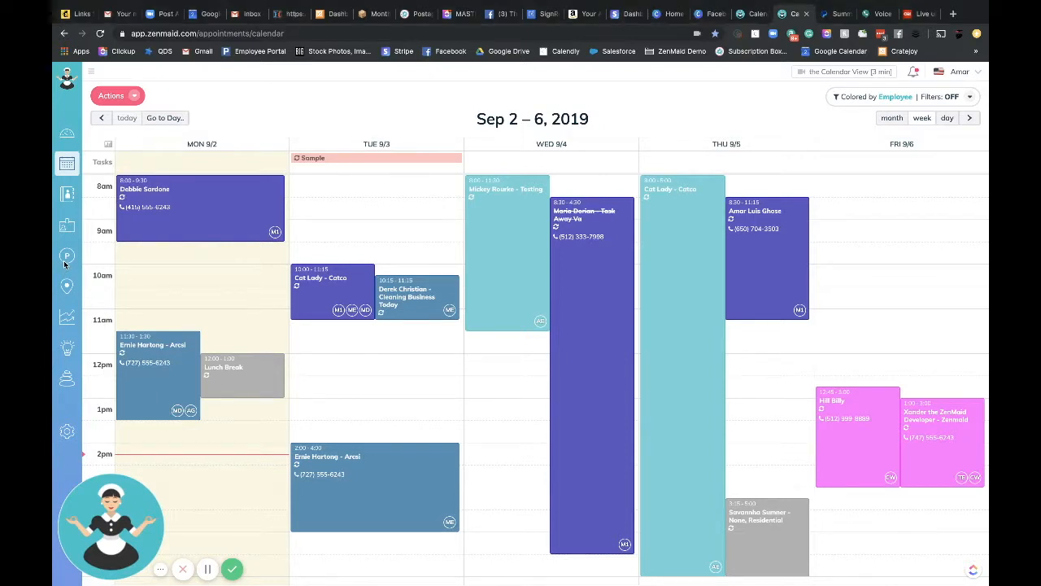
mouse_move(67, 255)
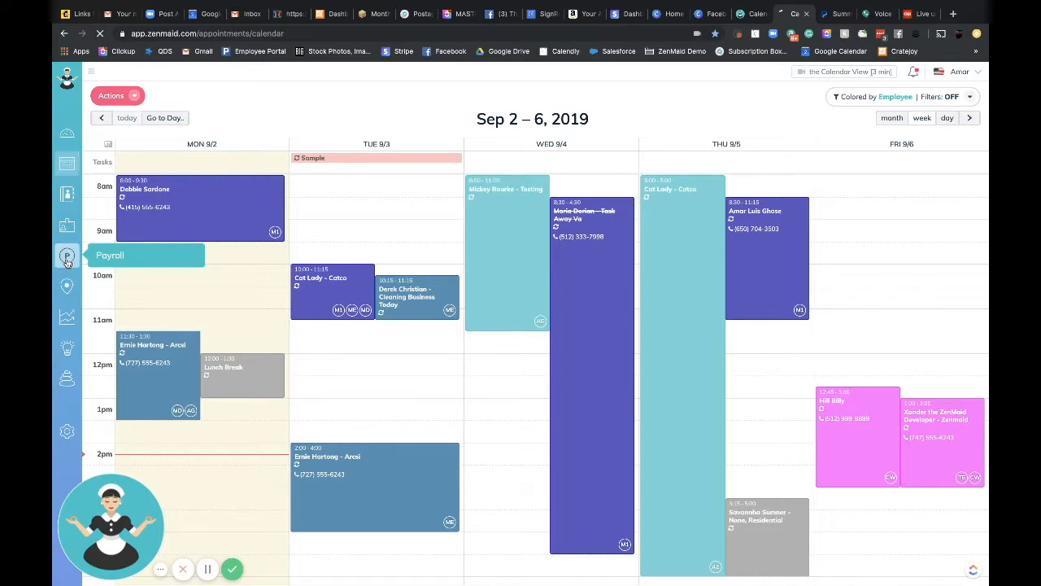
From Payroll History, view the report for payroll ID 45
left_click(67, 256)
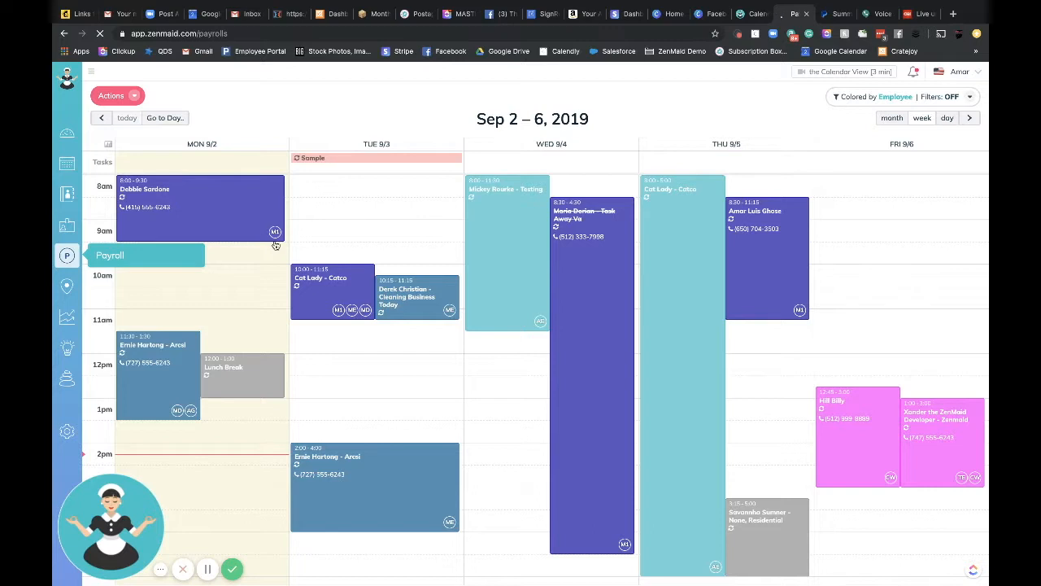
left_click(67, 256)
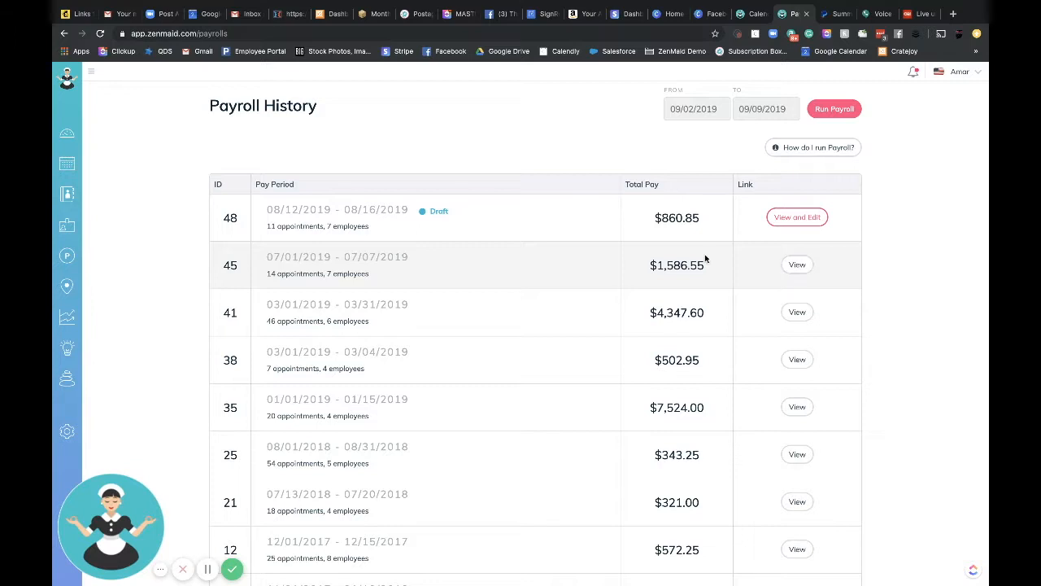
left_click(797, 265)
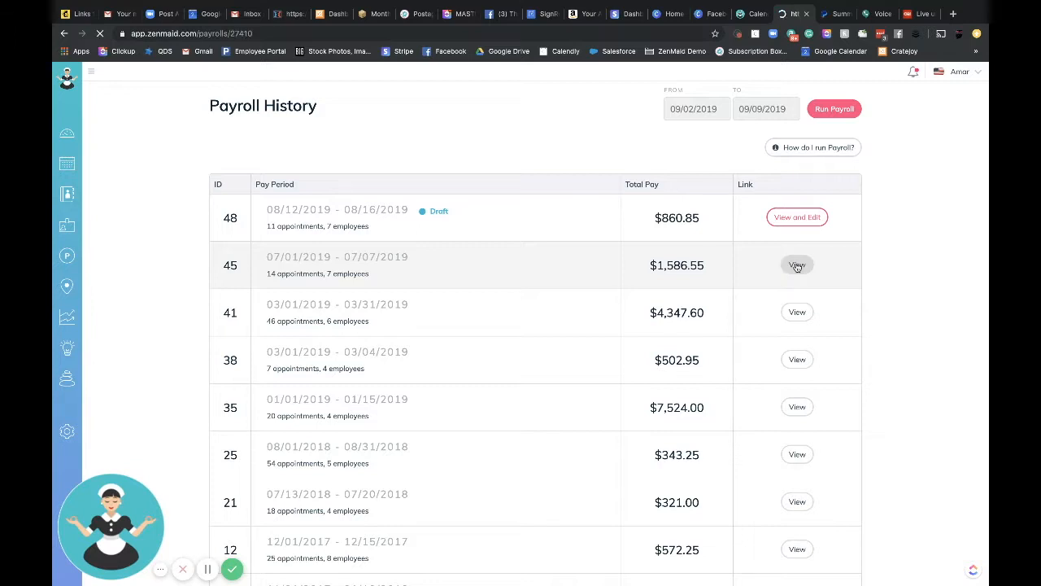
Load report.pdf for payroll 45 (07/01–07/07/2019) with wages totalling $1,586.55
left_click(797, 264)
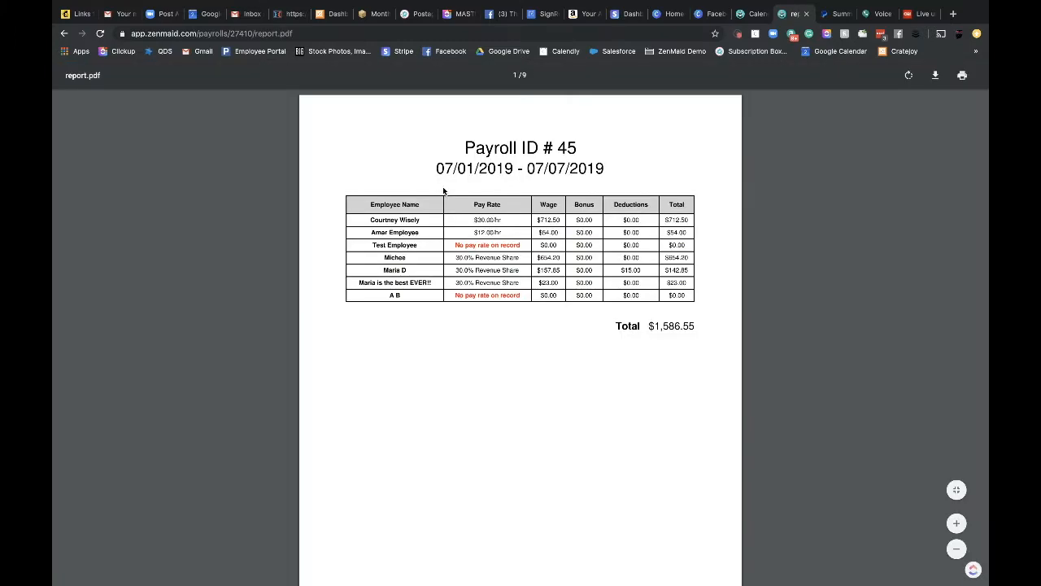
mouse_move(418, 256)
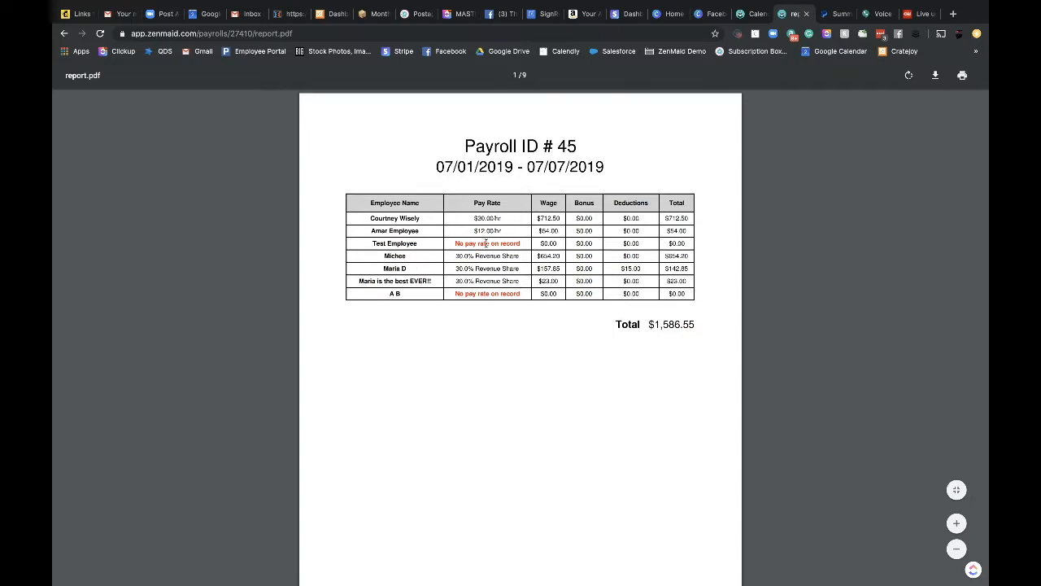
scroll("down", 3)
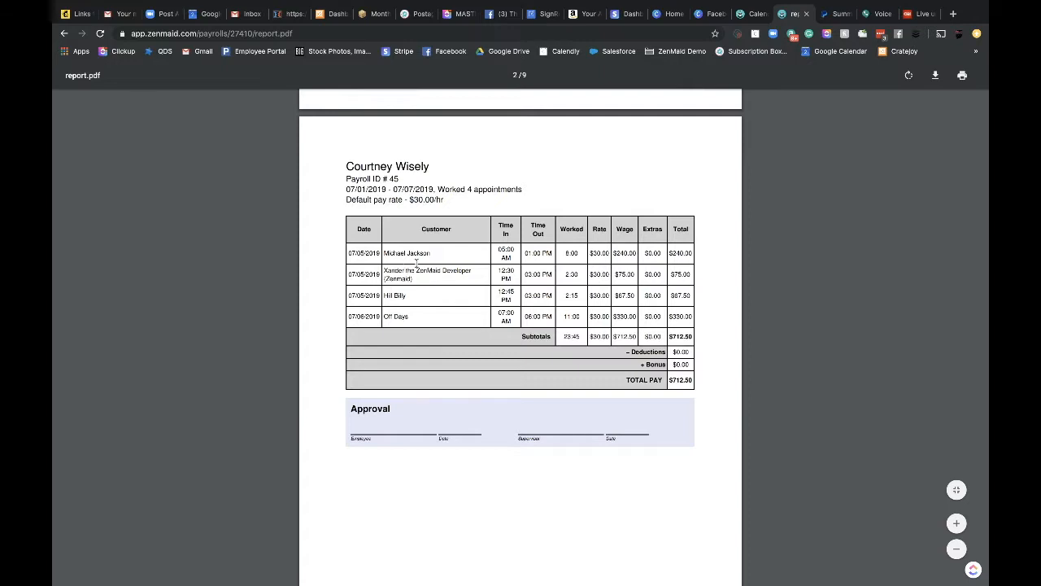
mouse_move(557, 267)
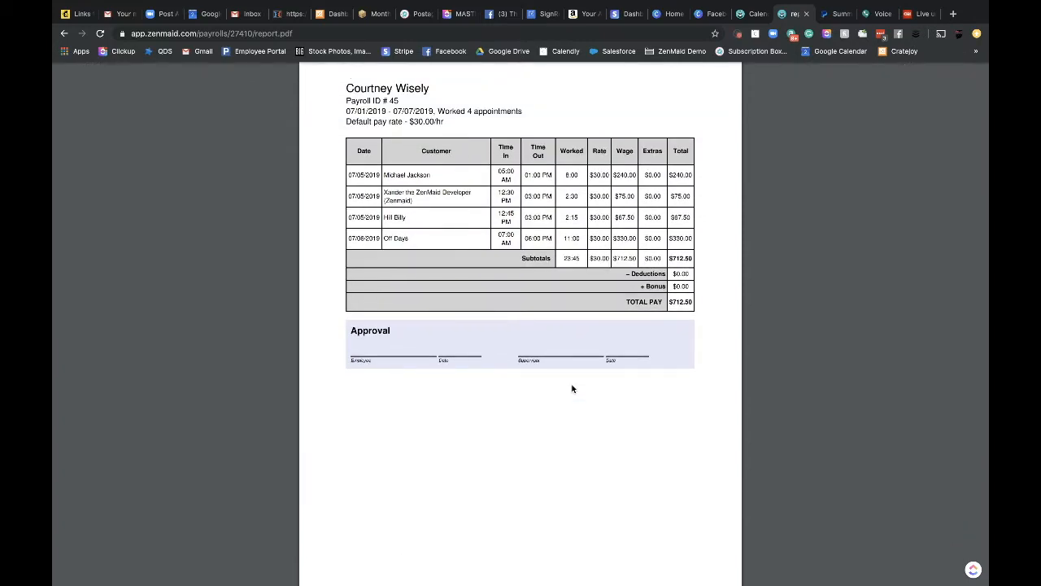
mouse_move(512, 411)
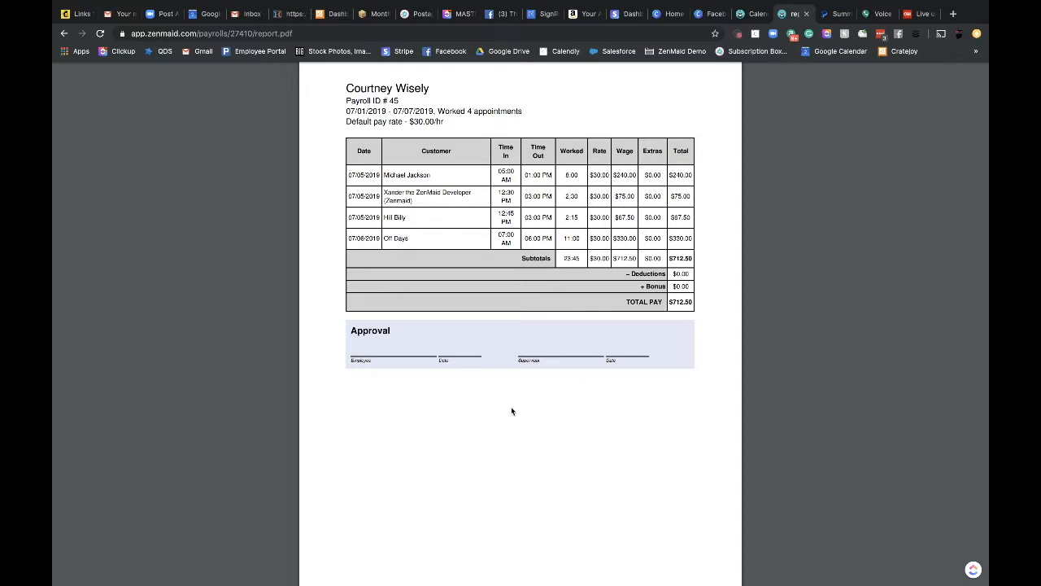
mouse_move(524, 401)
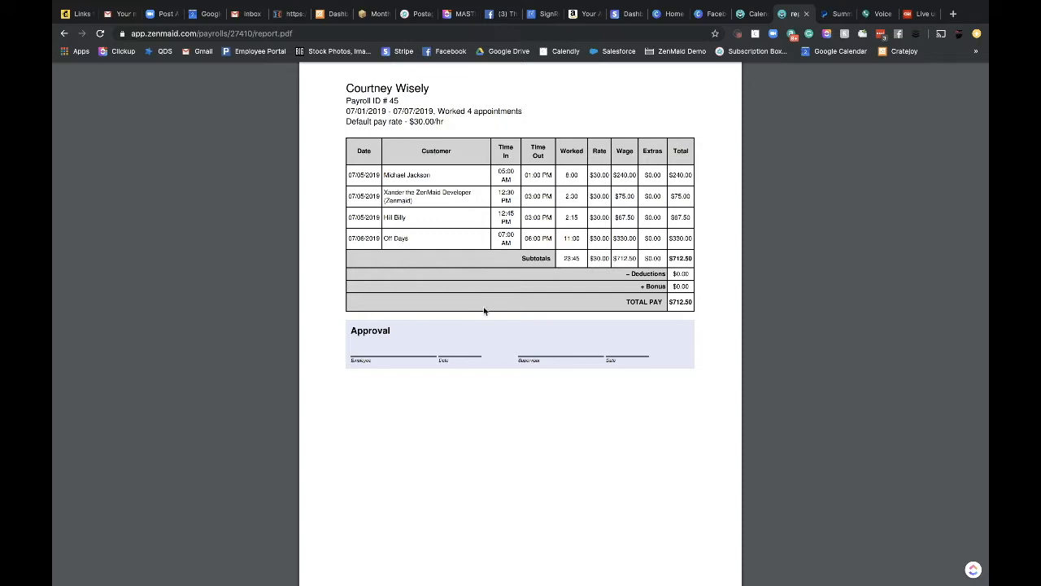
scroll("down", 3)
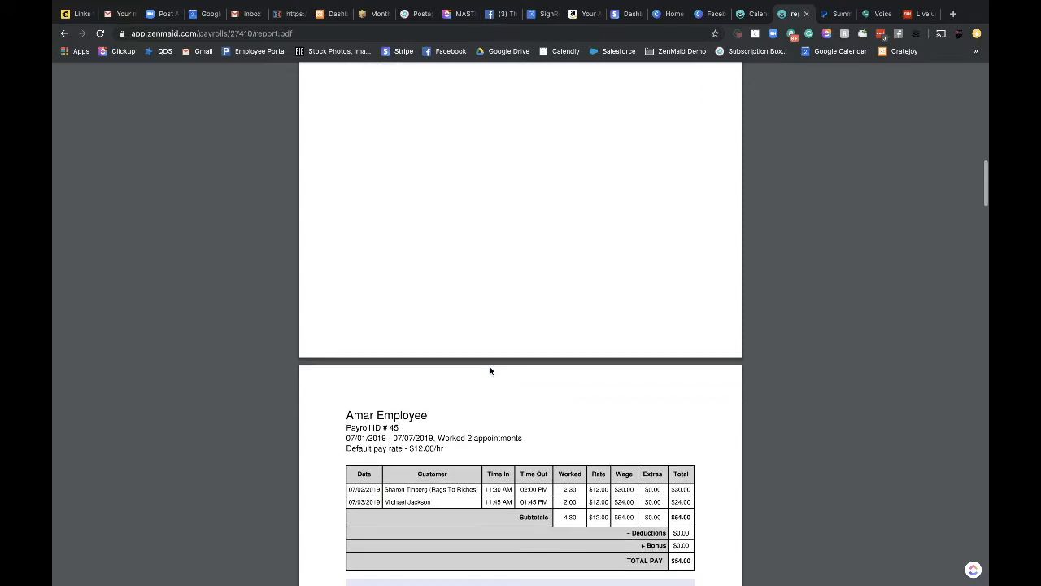